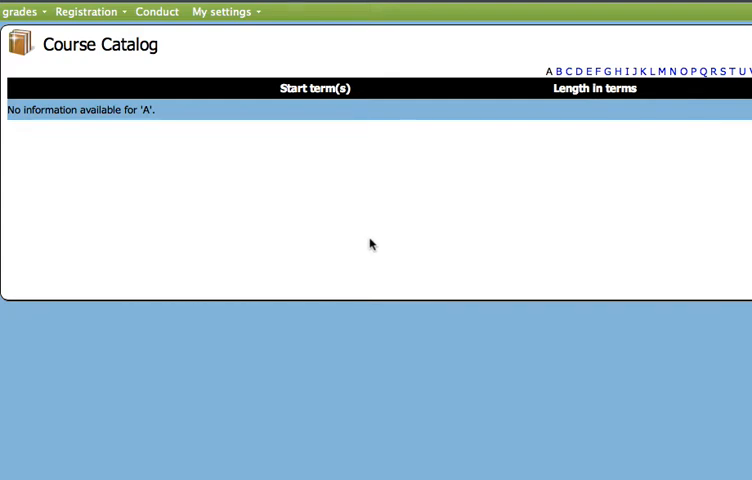
mouse_move(324, 222)
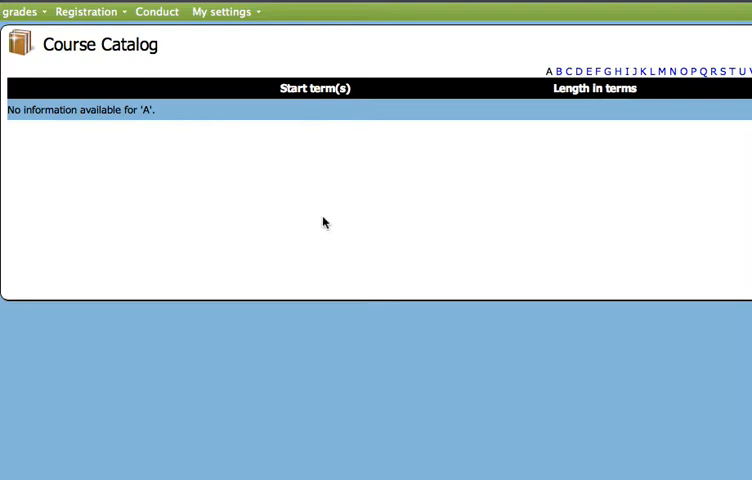
Switch from the Course Catalog to the 2013-2014 Regular Session schedule showing 3.5 credits.
left_click(88, 11)
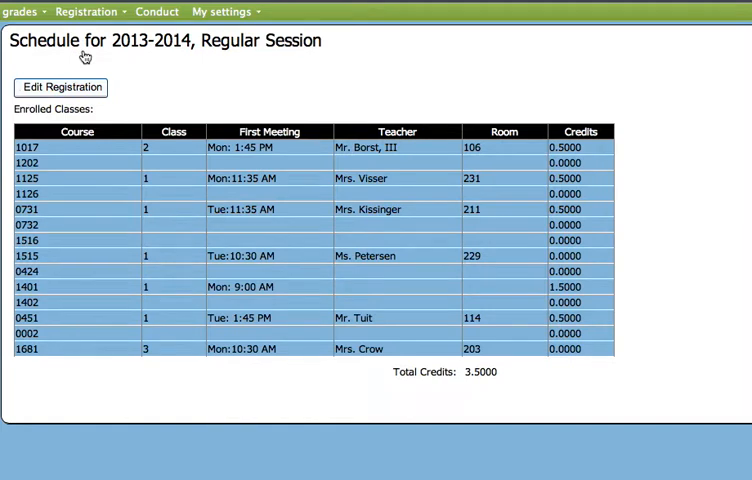
In Edit Registration, add a new row holding course 9084, Outdoor Education-AM, 0.25 credits.
left_click(60, 87)
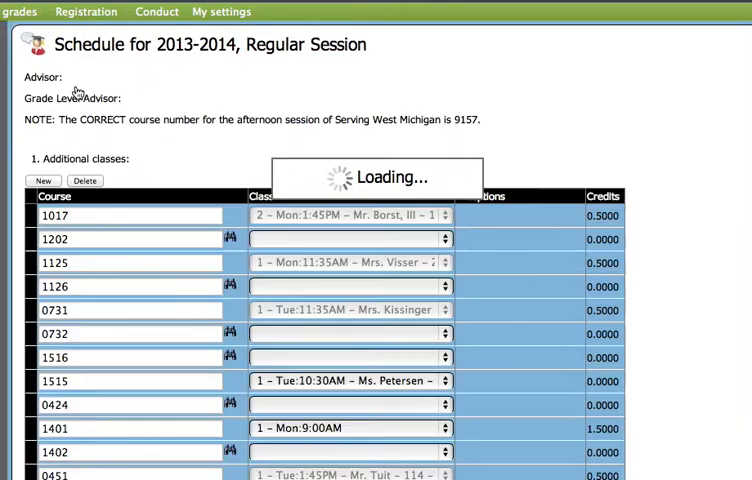
left_click(42, 181)
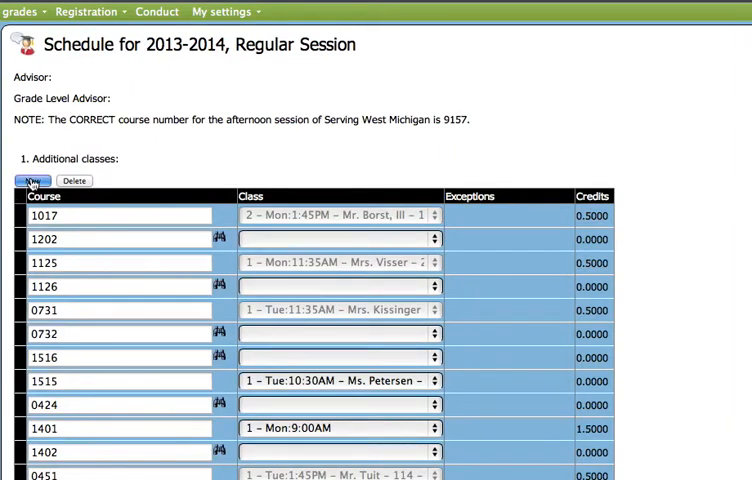
left_click(33, 181)
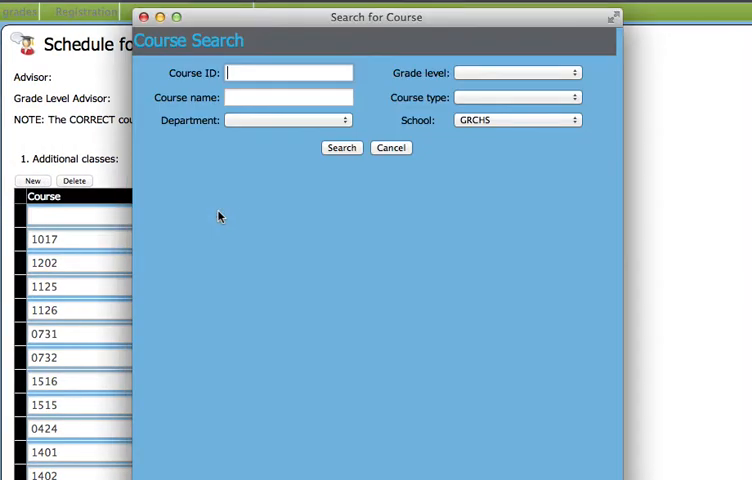
type("9084")
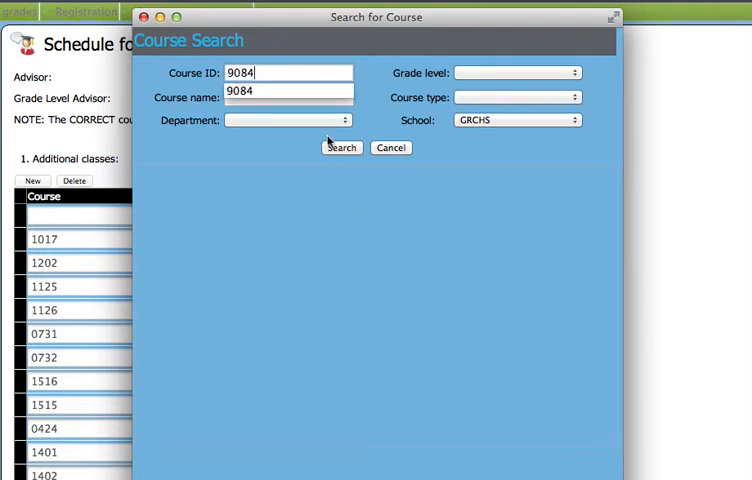
left_click(341, 147)
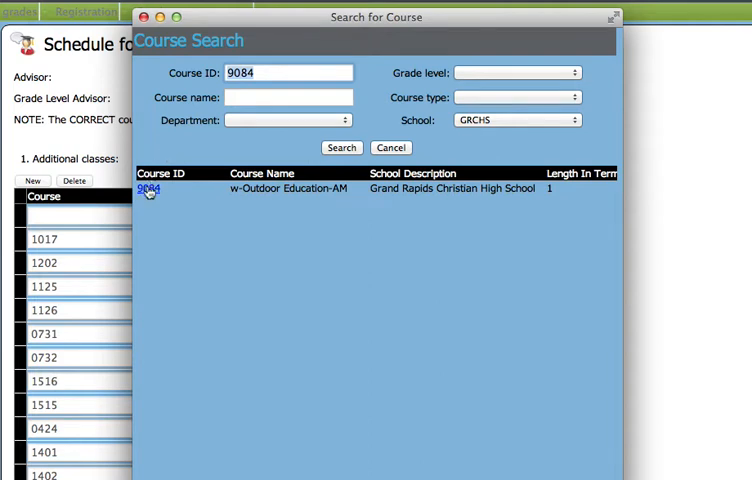
left_click(148, 190)
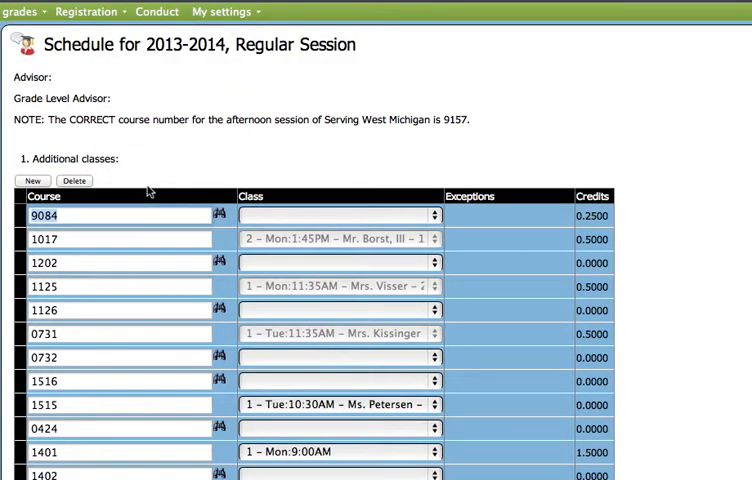
mouse_move(410, 201)
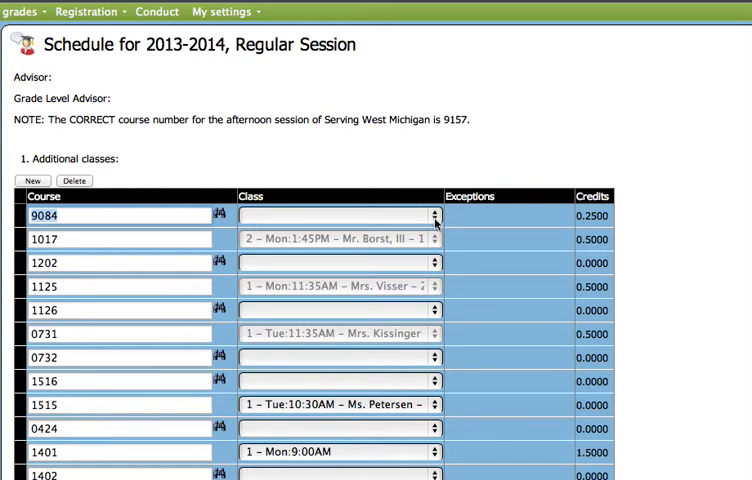
Pick section '1 – Mon:9:00AM – Mr. Poppen' for 9084 and submit.
left_click(337, 215)
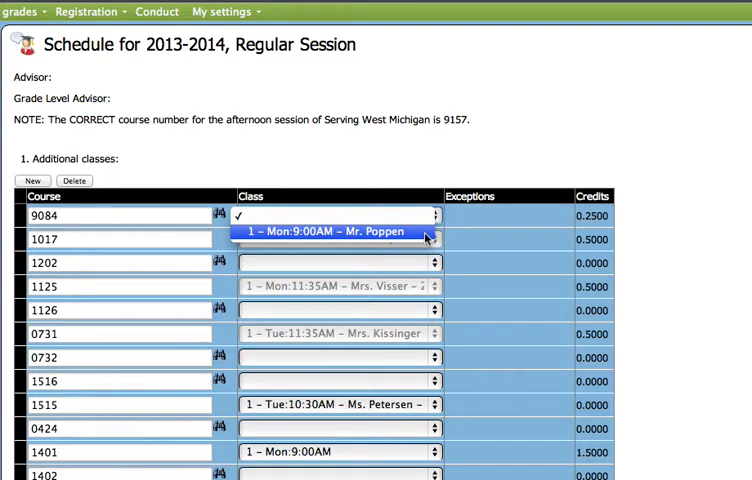
left_click(335, 232)
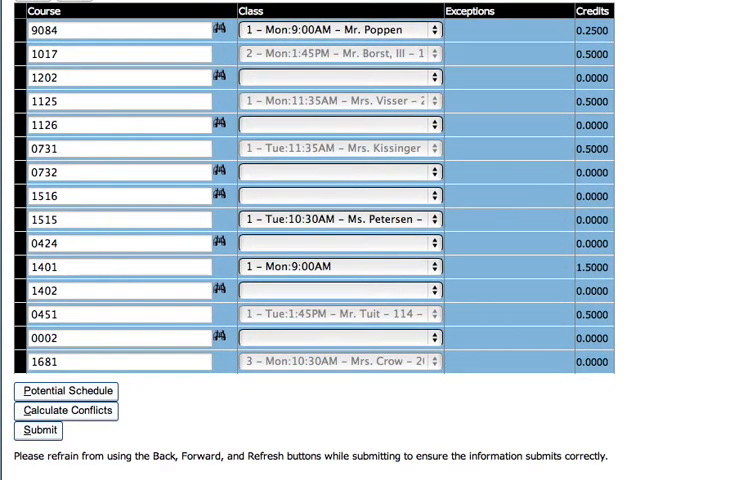
left_click(38, 431)
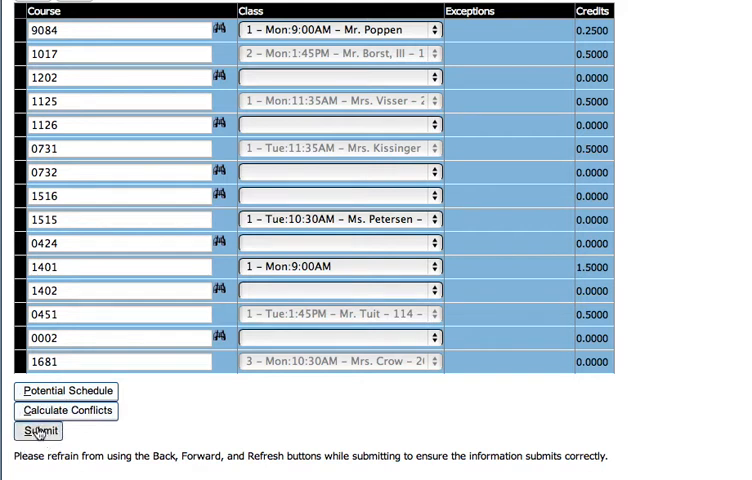
left_click(39, 431)
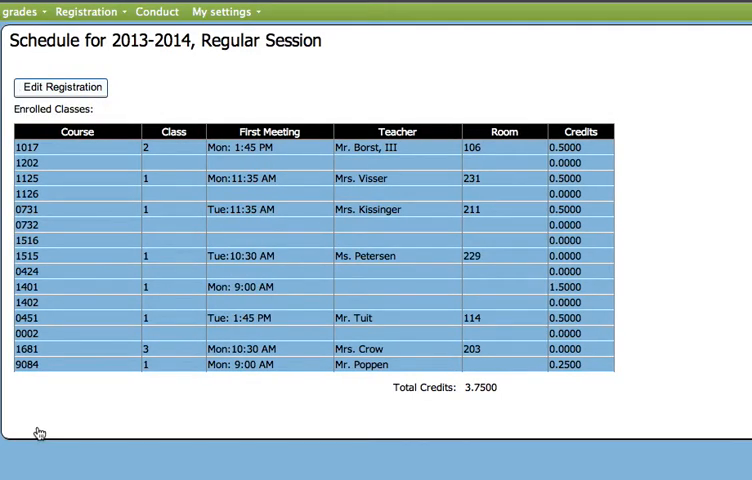
mouse_move(57, 62)
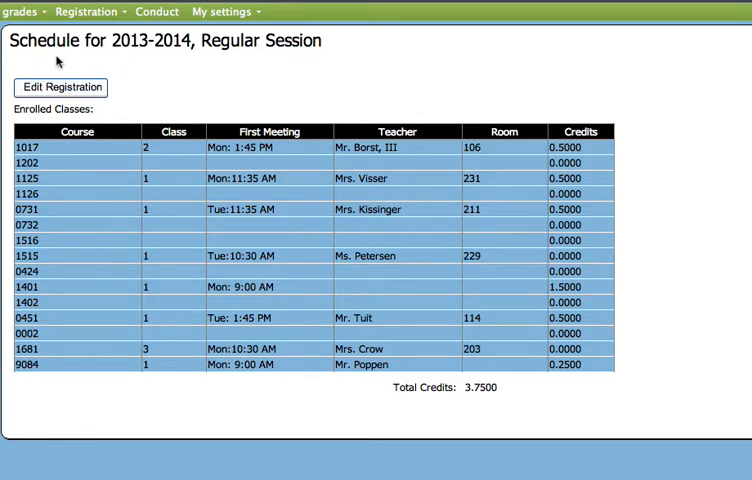
Return to the schedule page and open Edit Registration again.
left_click(88, 11)
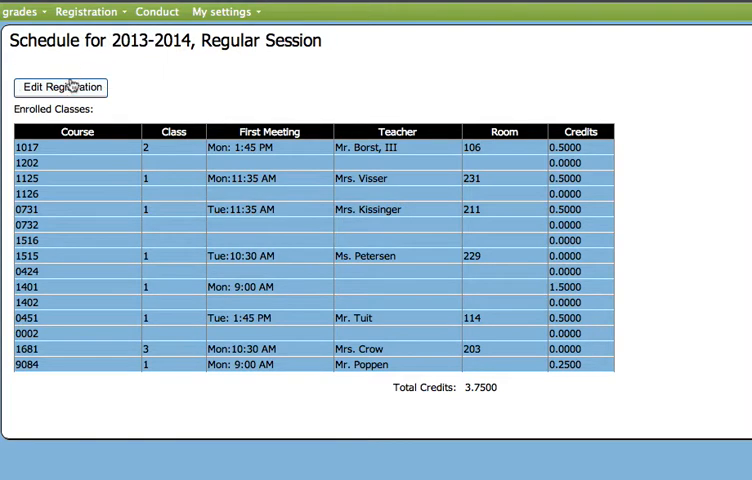
left_click(60, 87)
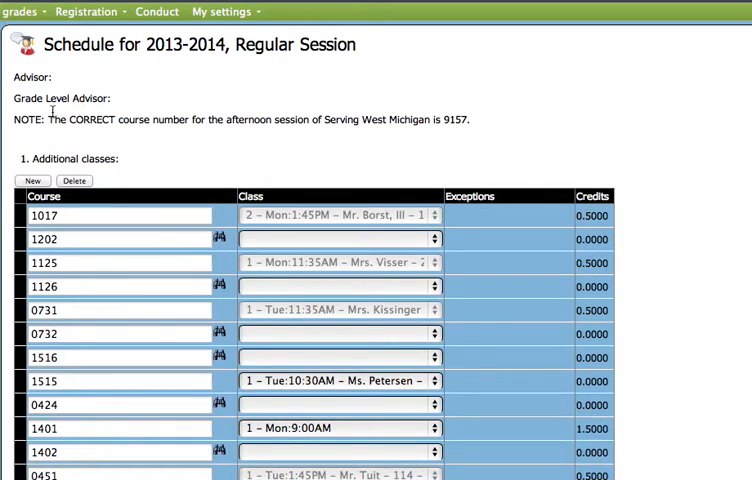
Add a new row holding course 9071, Sports in 10 Days - PM, 0.25 credits.
left_click(33, 180)
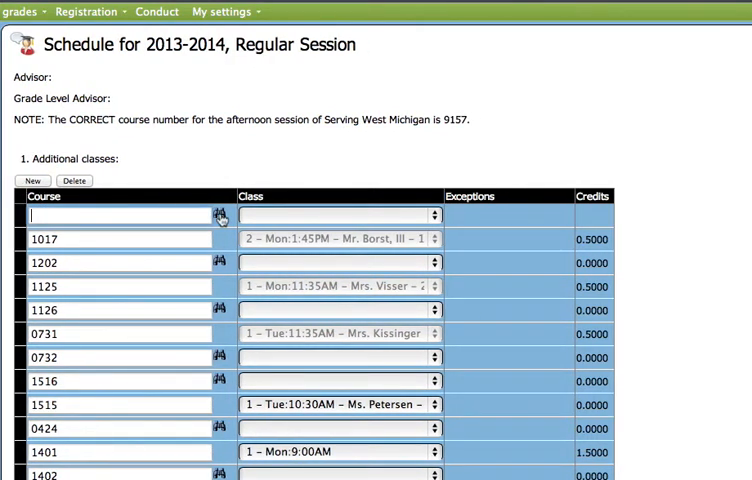
left_click(220, 216)
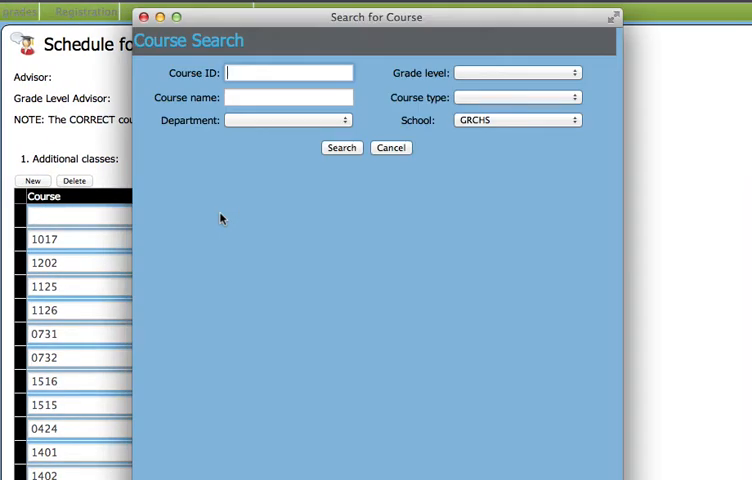
type("9071")
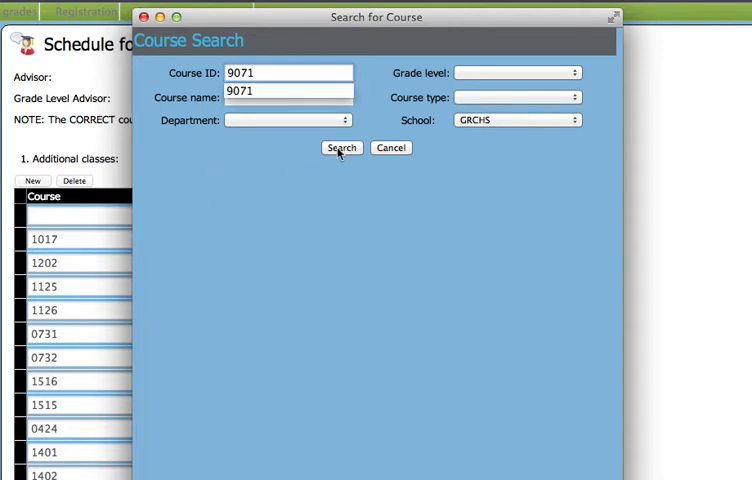
left_click(341, 147)
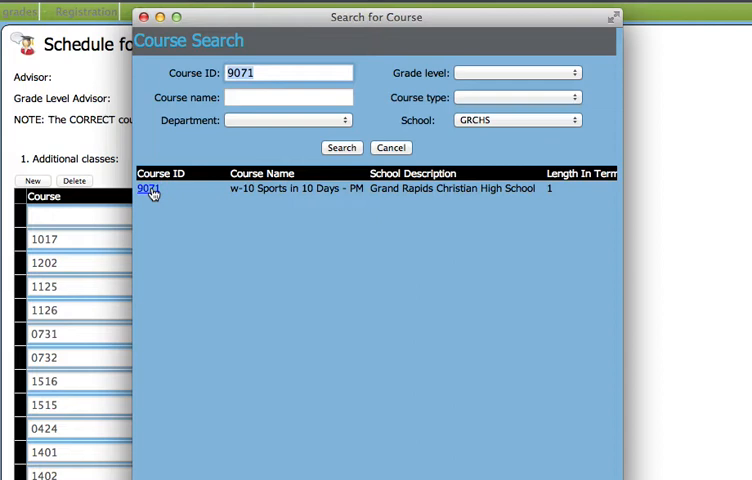
left_click(149, 189)
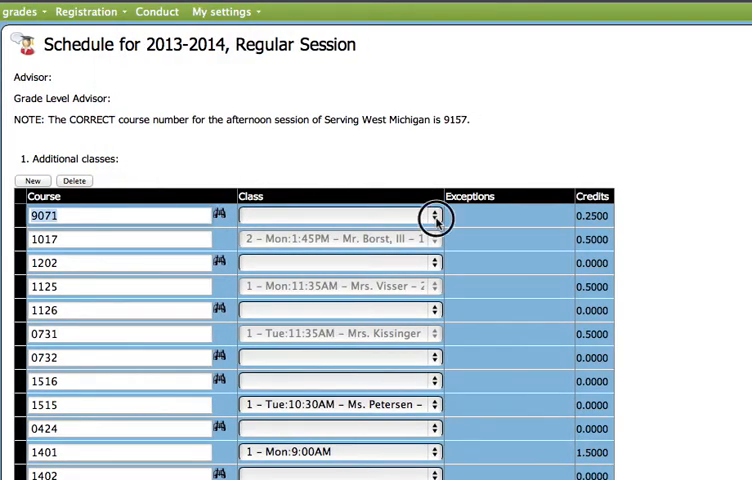
Pick section '1 – Tue:10:30AM – Mr. VanDyke' for 9071 and submit.
left_click(435, 217)
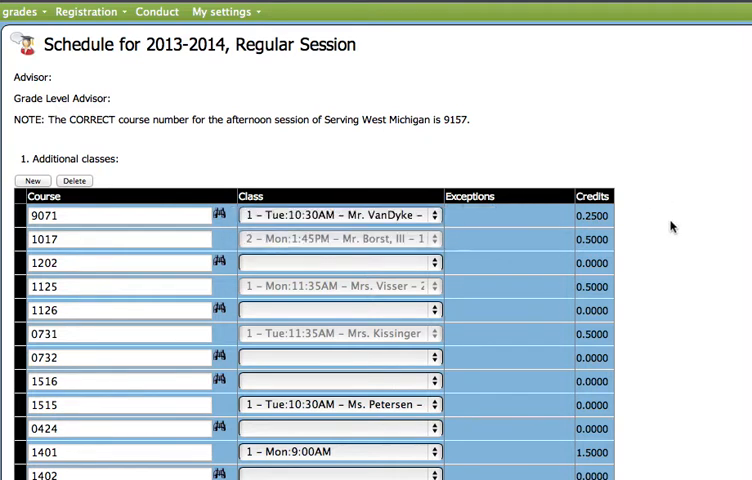
scroll("down", 3)
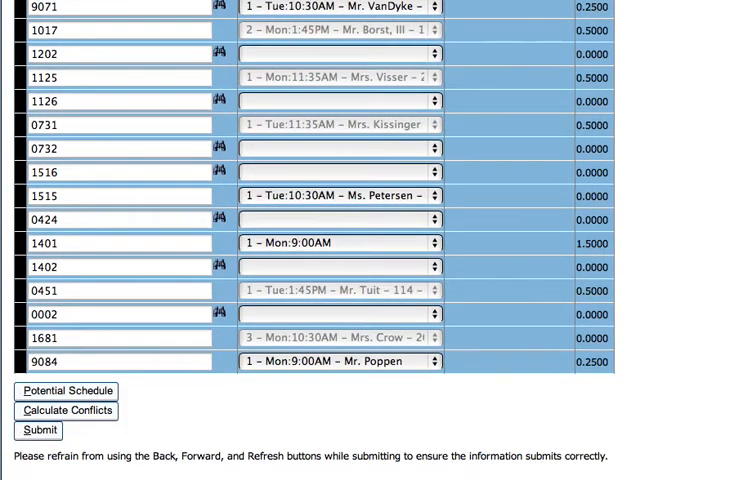
left_click(38, 430)
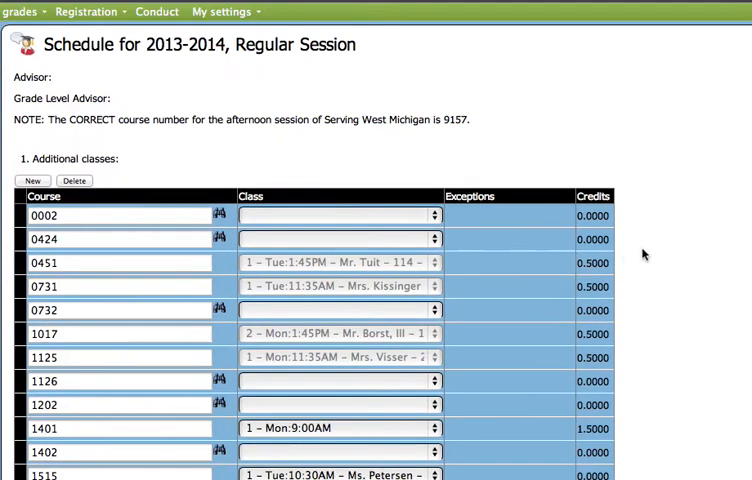
scroll("down", 3)
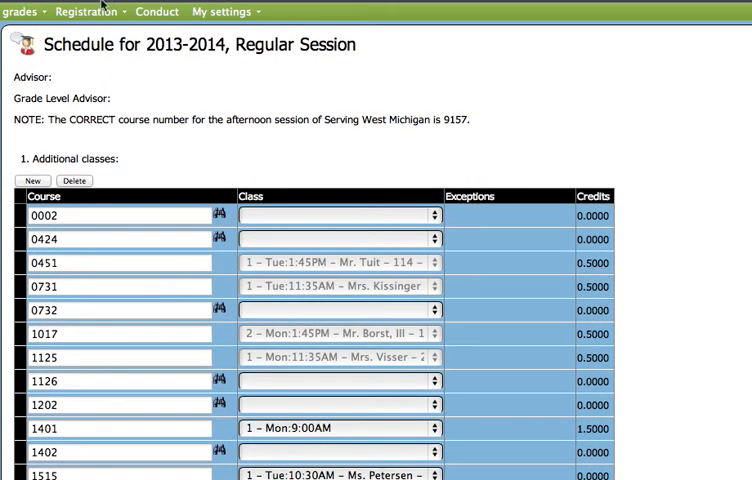
left_click(87, 11)
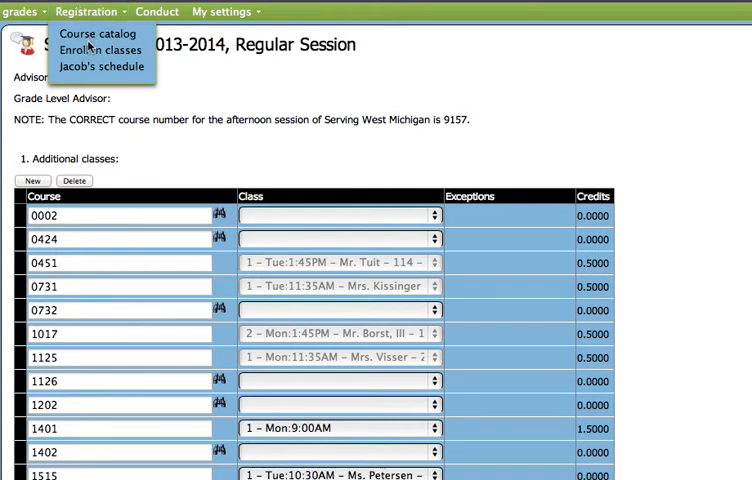
left_click(103, 66)
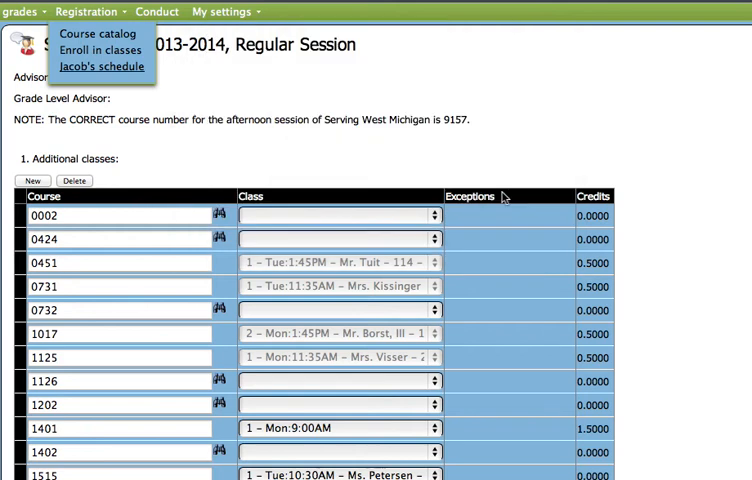
left_click(101, 66)
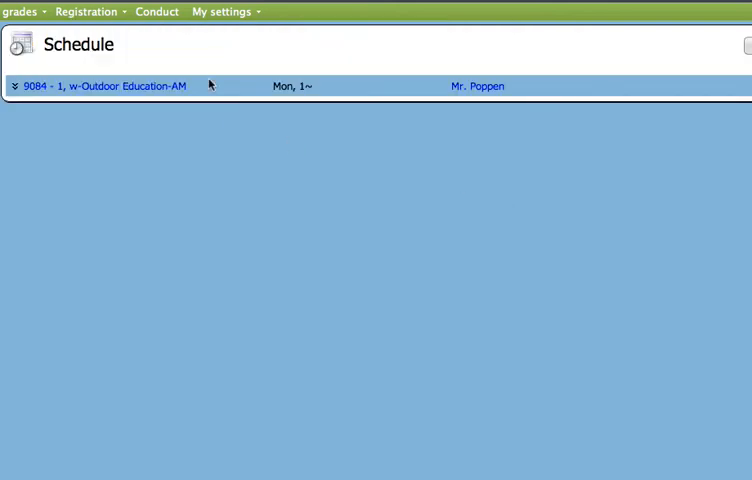